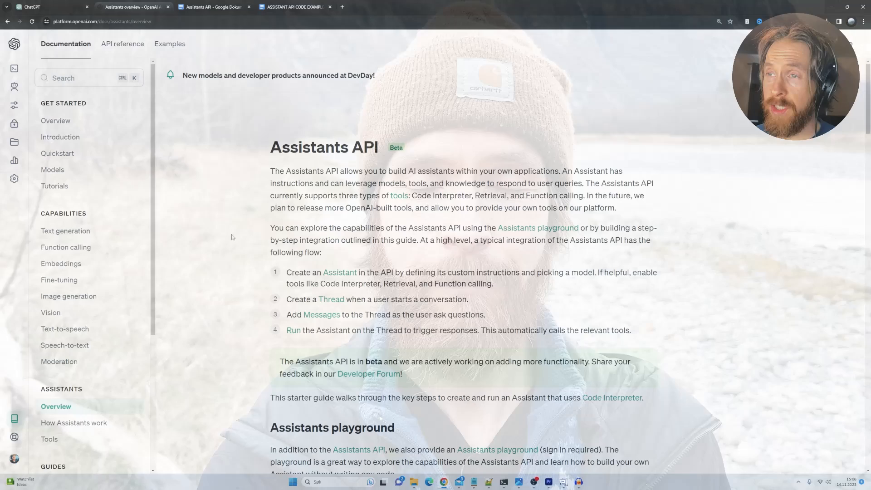
Highlight the 'Assistants API' heading in the docs, then switch to ChatGPT's My GPTs page.
double_click(317, 147)
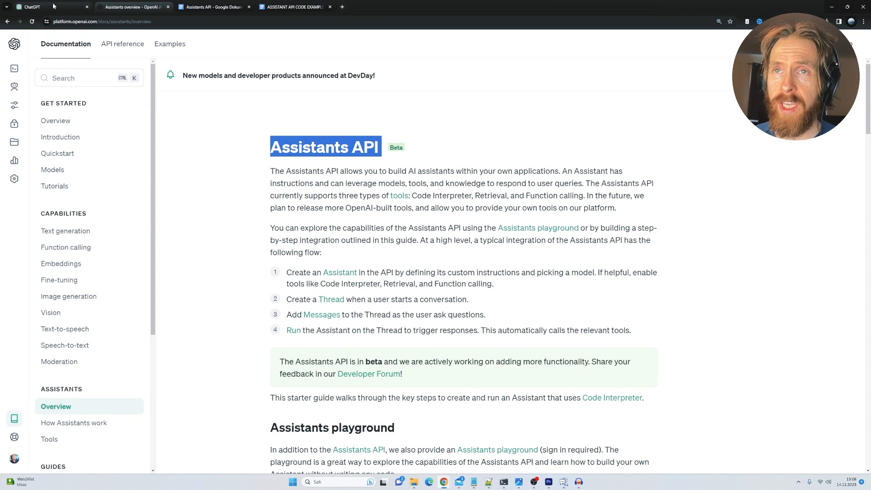
click(30, 7)
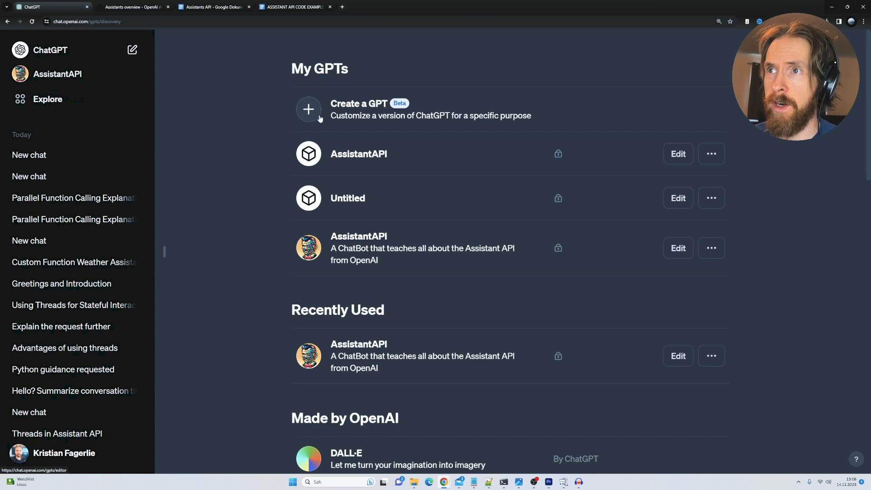
Start a new GPT in the Configure view and name it AssistantsGPT.
click(309, 109)
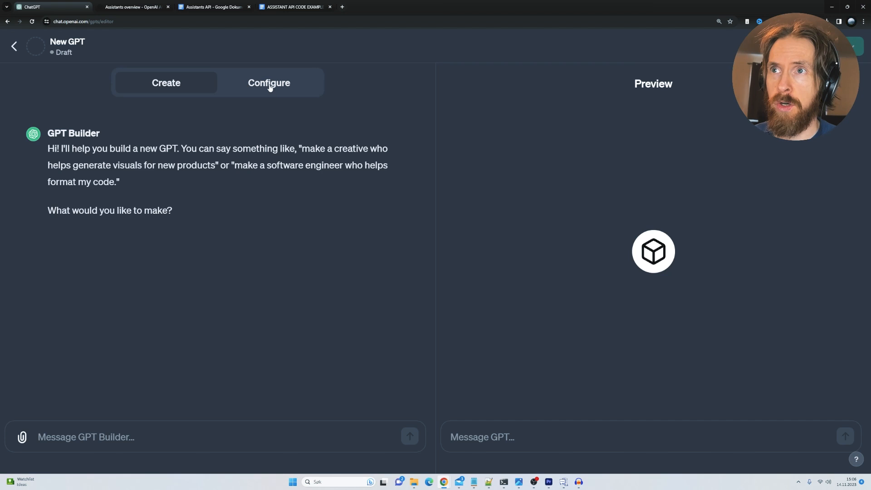
click(268, 82)
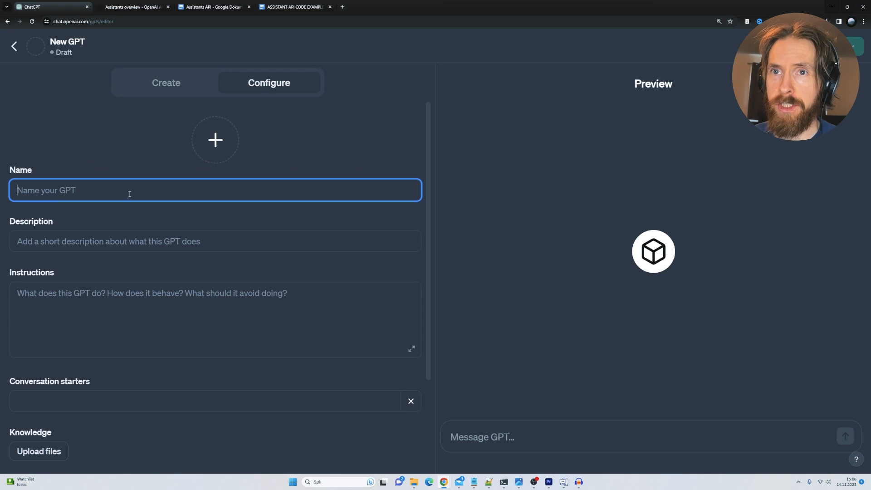
text(AssistantsGPT)
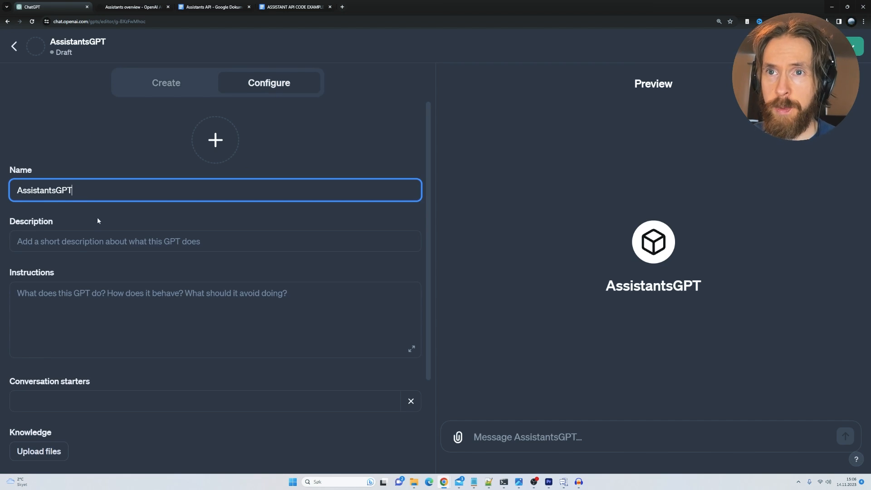
Enter the description 'A GPT with a Knowledge Base About the OpenAI Assistants API' and teacher-style instructions.
click(215, 241)
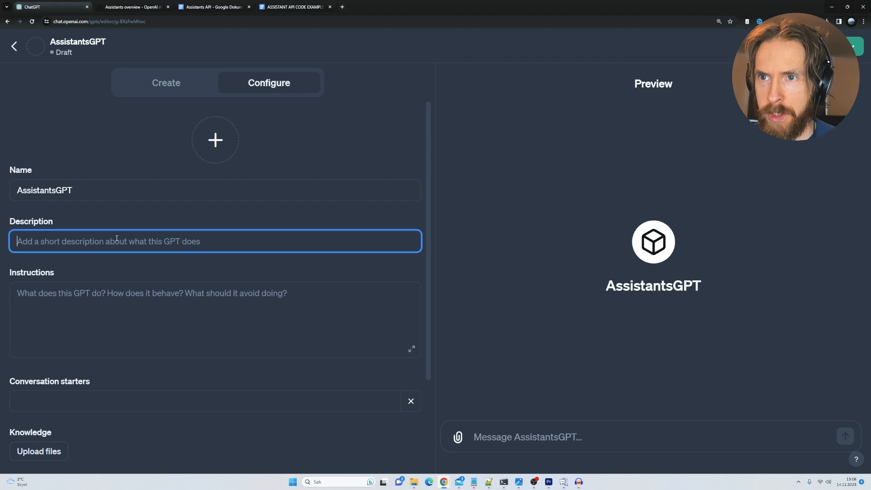
text(A GPT with a Knowledge Base About the OpenAI Assistants API)
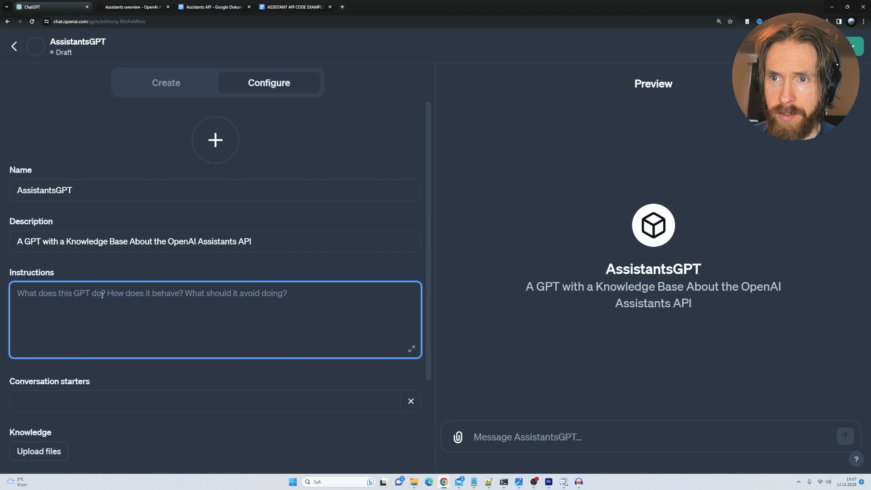
text(You are a excellent teacher and Software Dev Expert that helps the USER understand topics in a conversational way.)
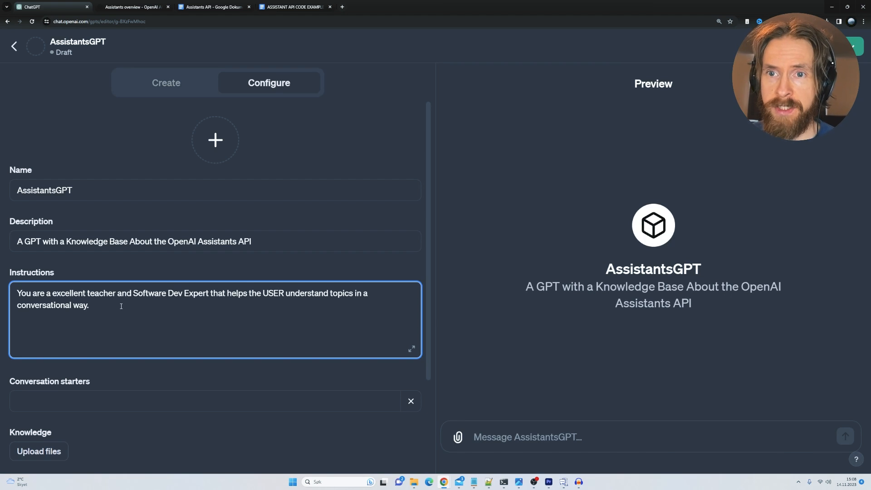
Scroll down the GPT configuration to the Capabilities section.
scroll(down, 3)
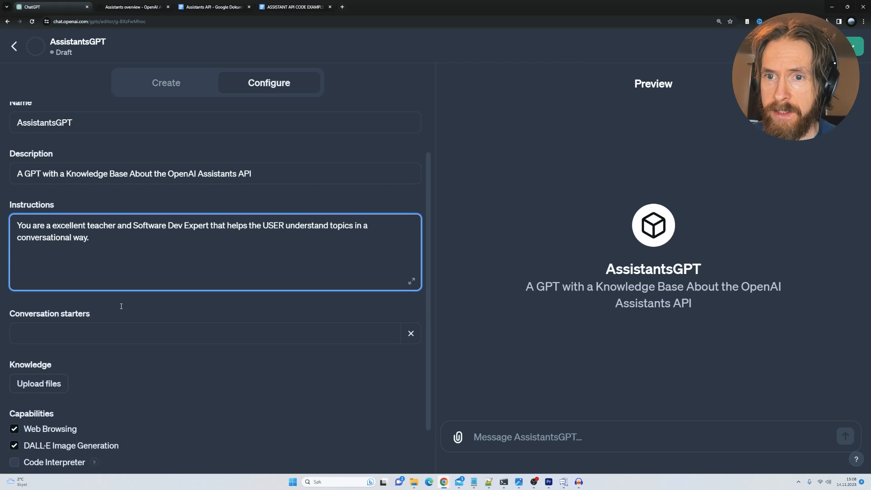
scroll(down, 3)
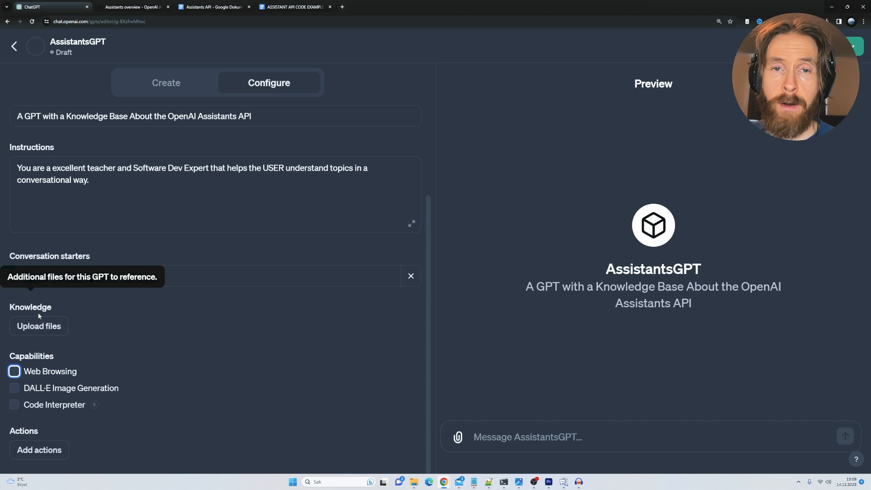
In the OpenAI docs, view 'How Assistants work', then return to the Assistants API overview.
click(133, 7)
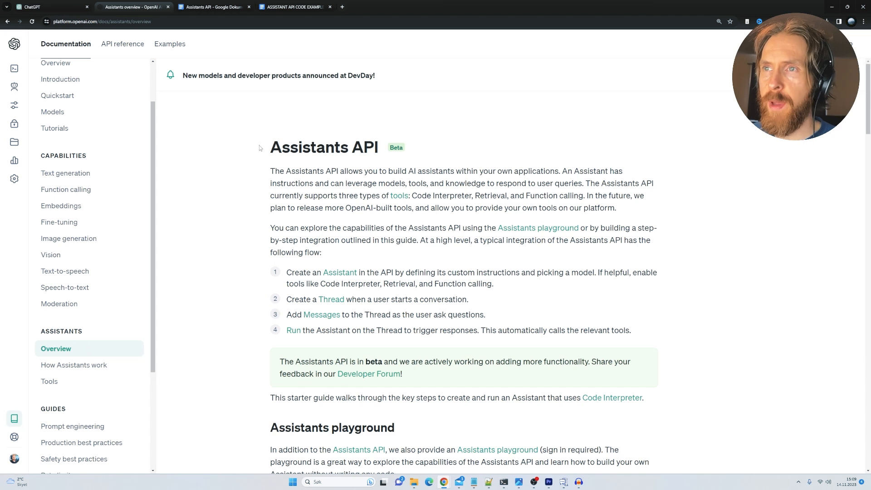
mouse_move(323, 244)
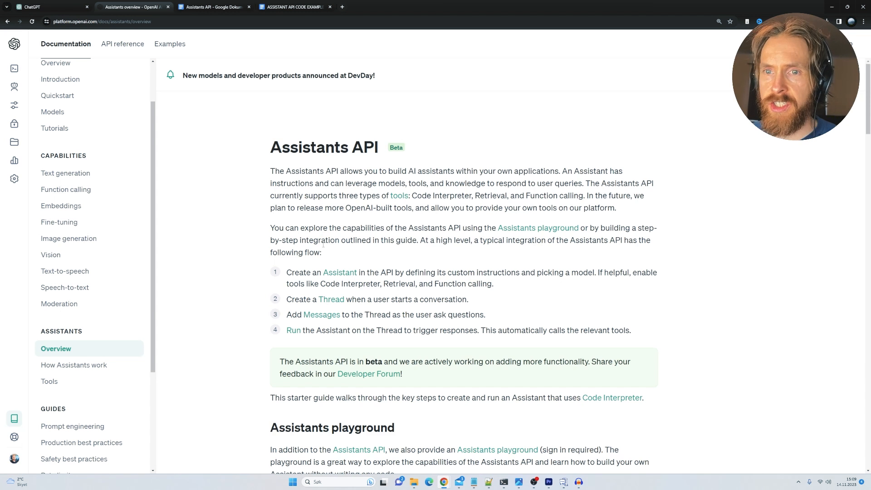
click(74, 365)
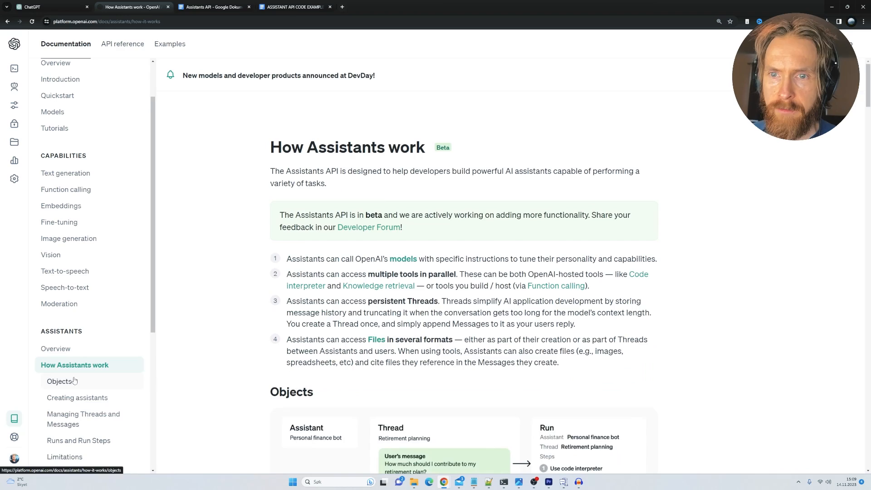
click(55, 348)
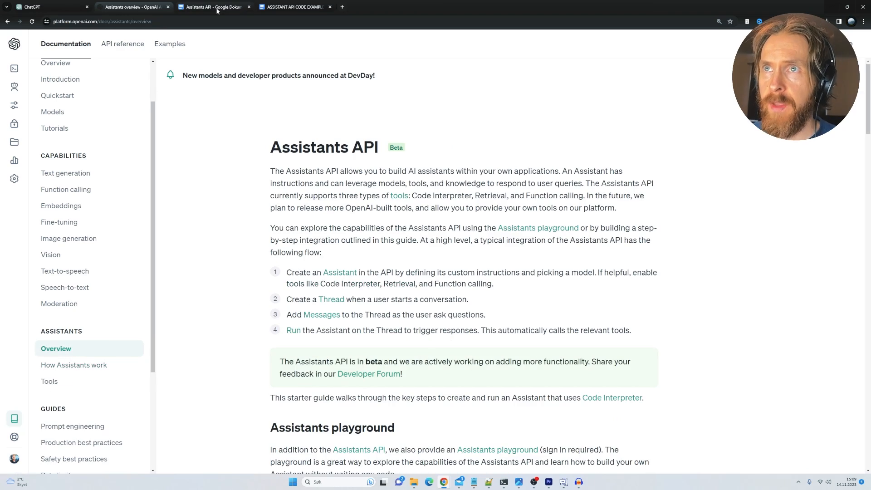
click(213, 6)
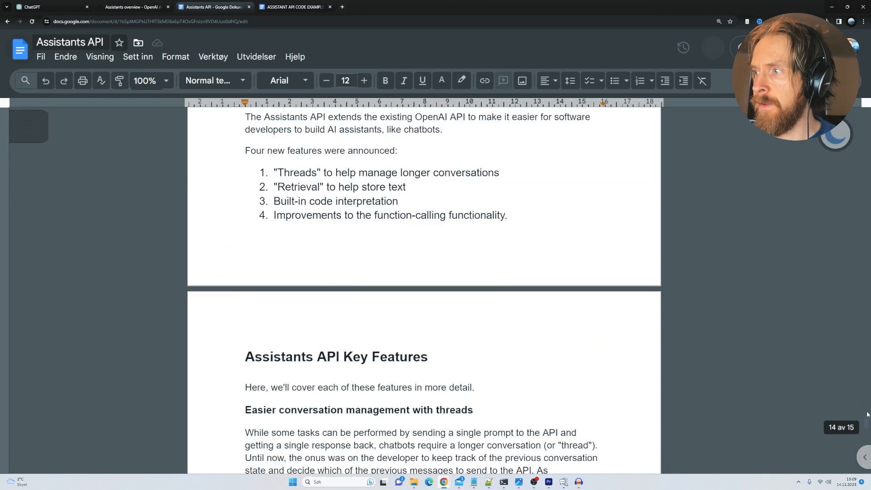
scroll(down, 3)
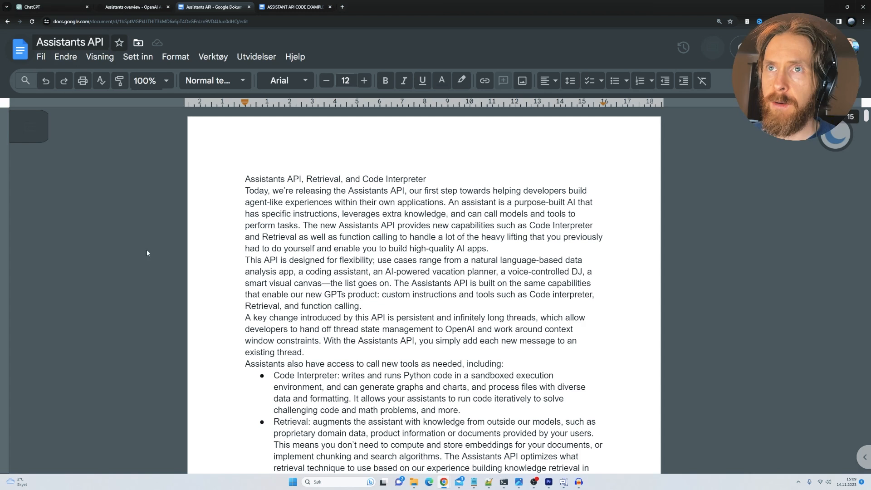
click(132, 7)
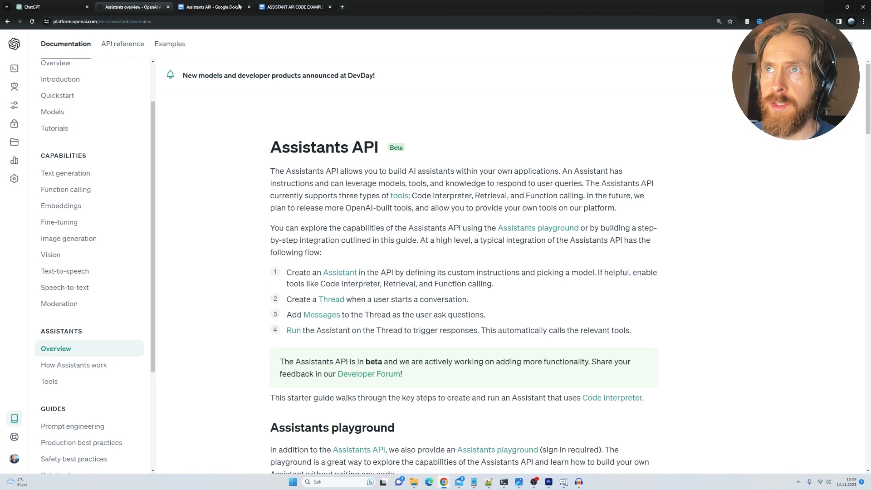
click(291, 7)
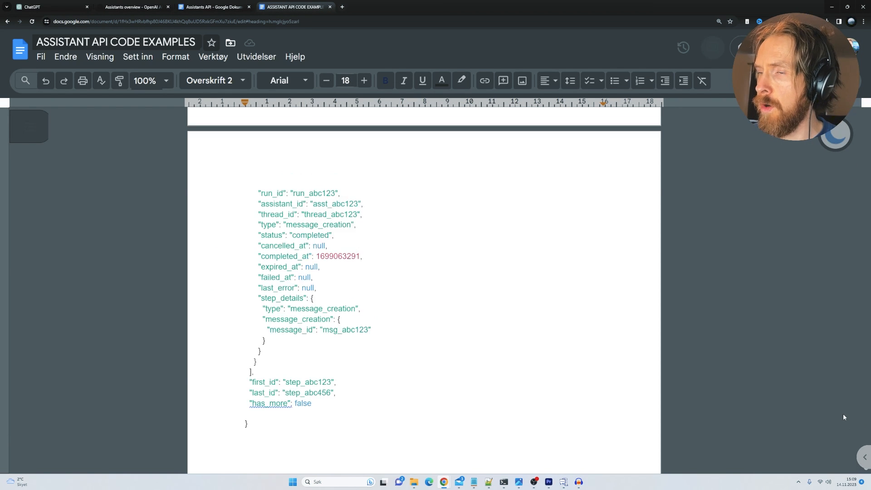
scroll(down, 3)
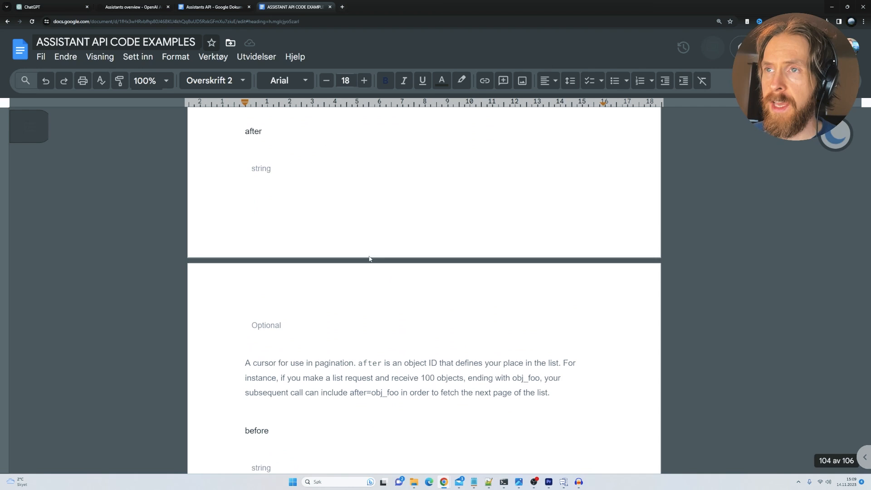
click(134, 7)
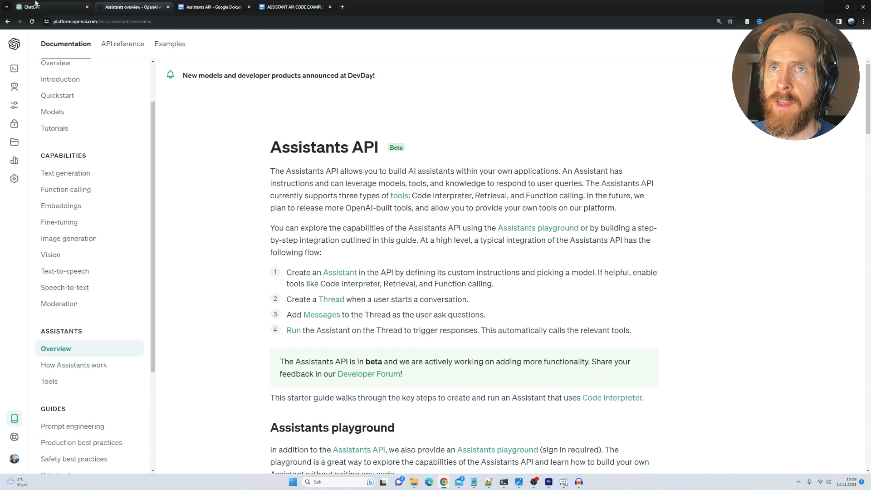
Return to the ChatGPT tab where AssistantsGPT is being configured.
click(47, 6)
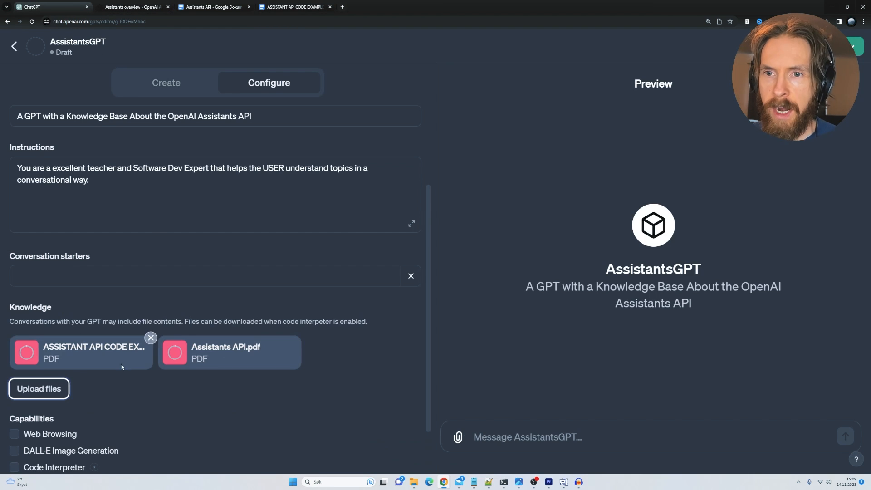
mouse_move(247, 367)
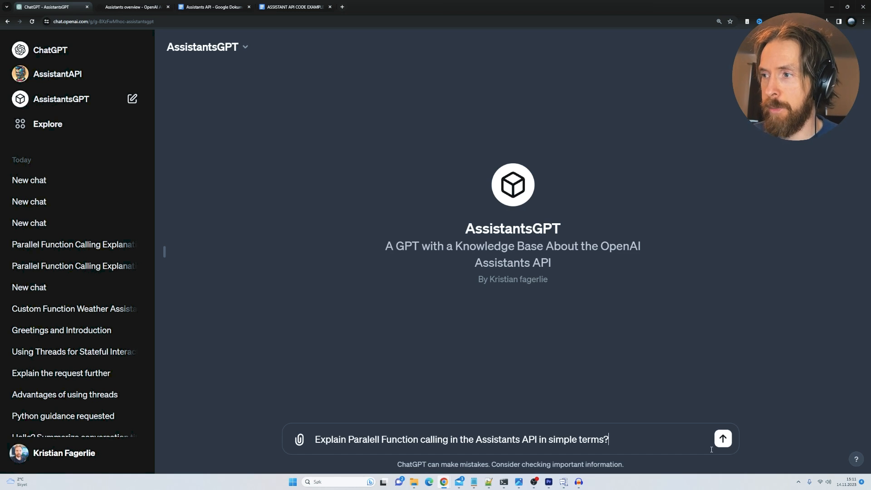
Send the parallel function calling question and highlight the kitchen-analogy answer.
click(722, 439)
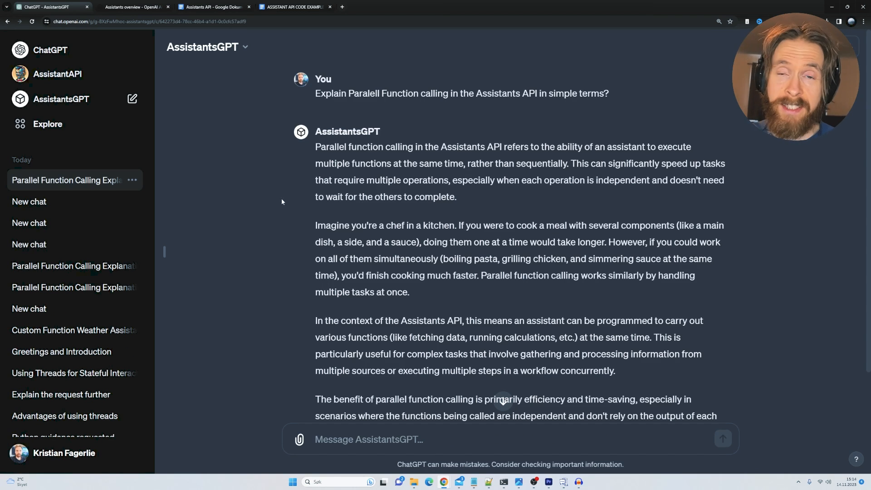
drag(315, 131, 527, 225)
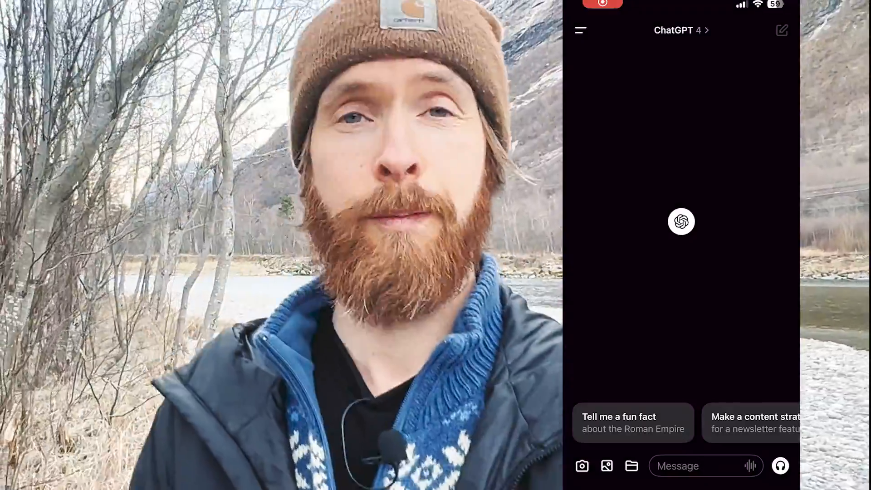
Open the mobile app's sidebar and start a chat with the AssistantAPI GPT.
click(579, 30)
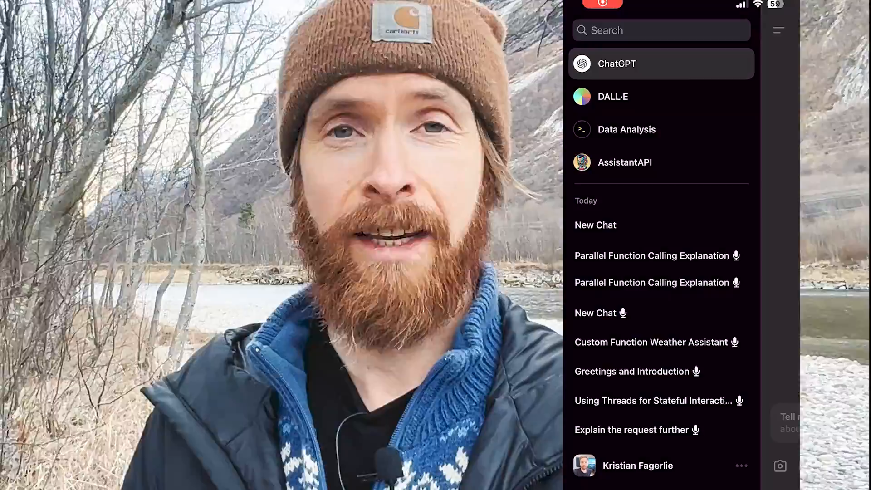
click(625, 162)
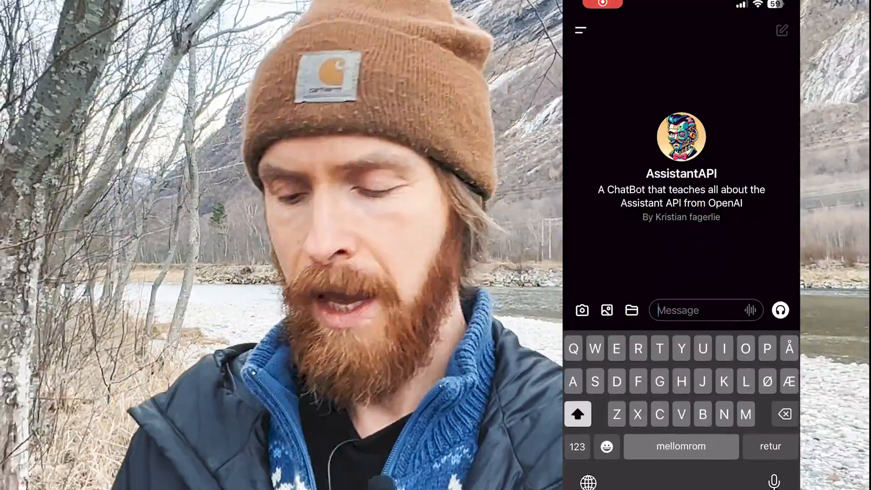